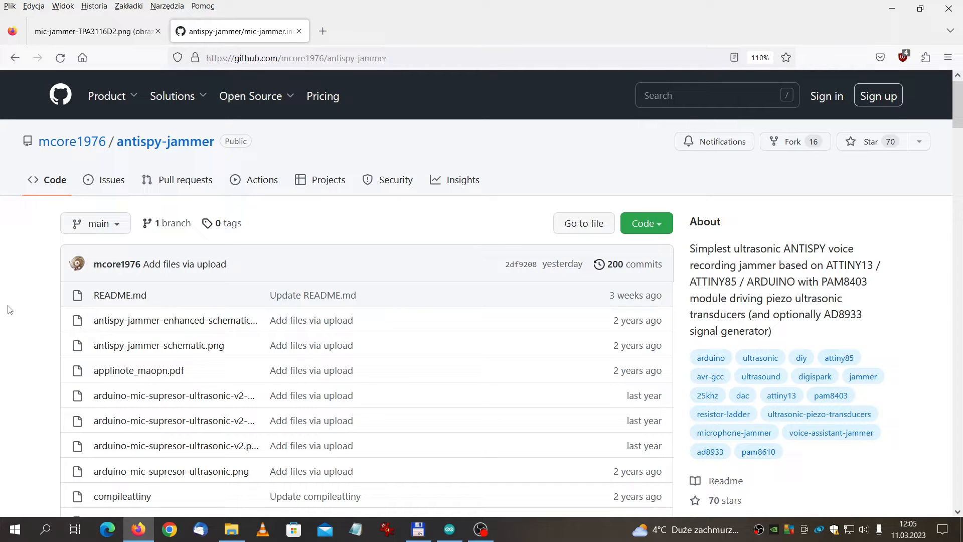
mouse_move(332, 161)
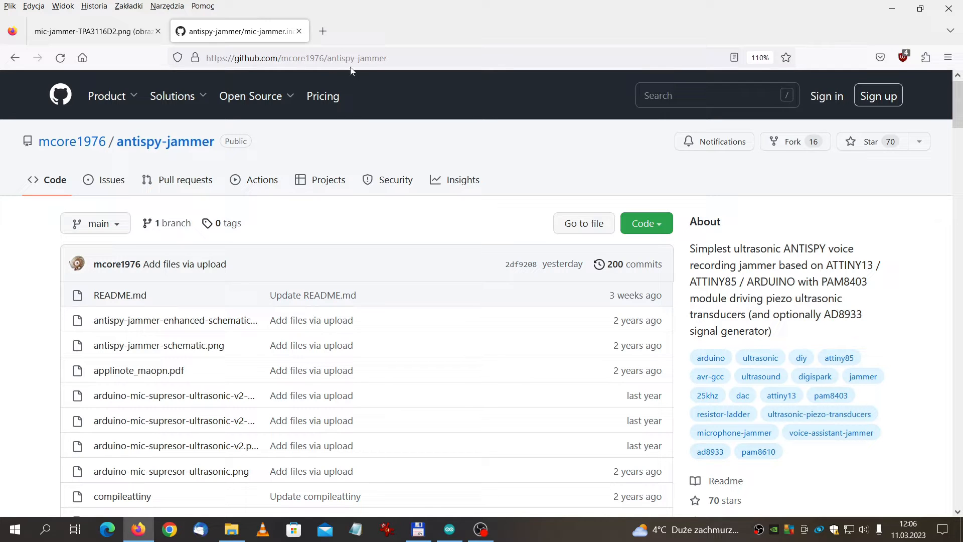
mouse_move(35, 316)
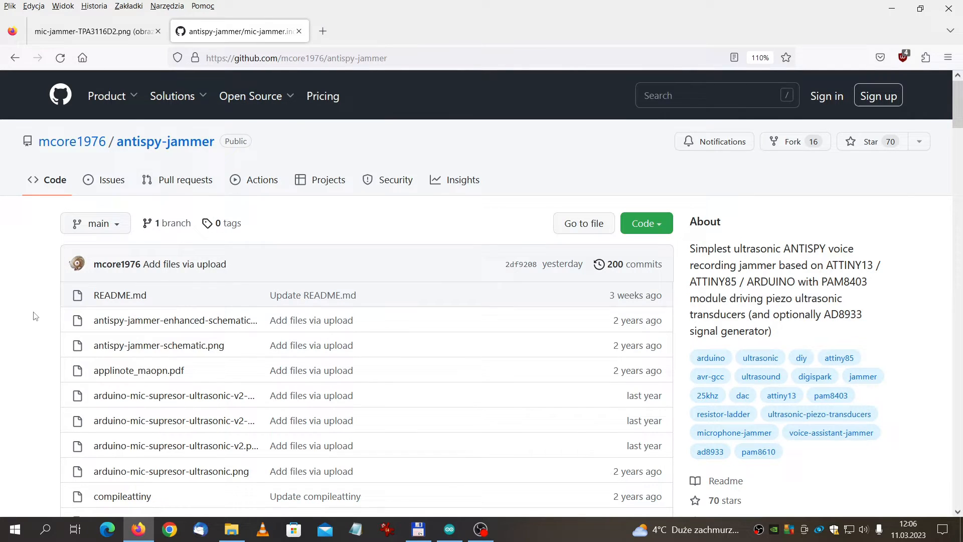
Look through the antispy-jammer repository files and switch to the mic-jammer-TPA3116D2.png wiring schematic.
scroll("down", 3)
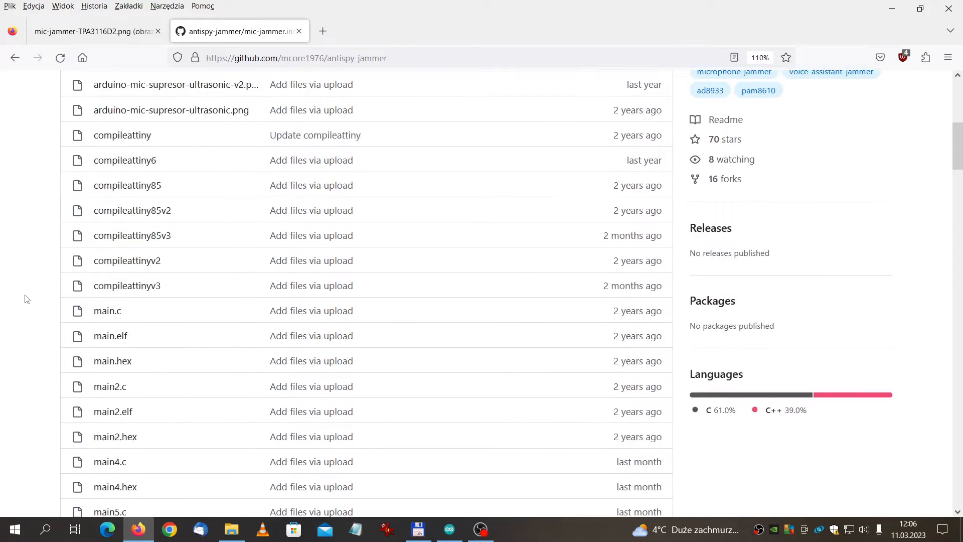
scroll("down", 3)
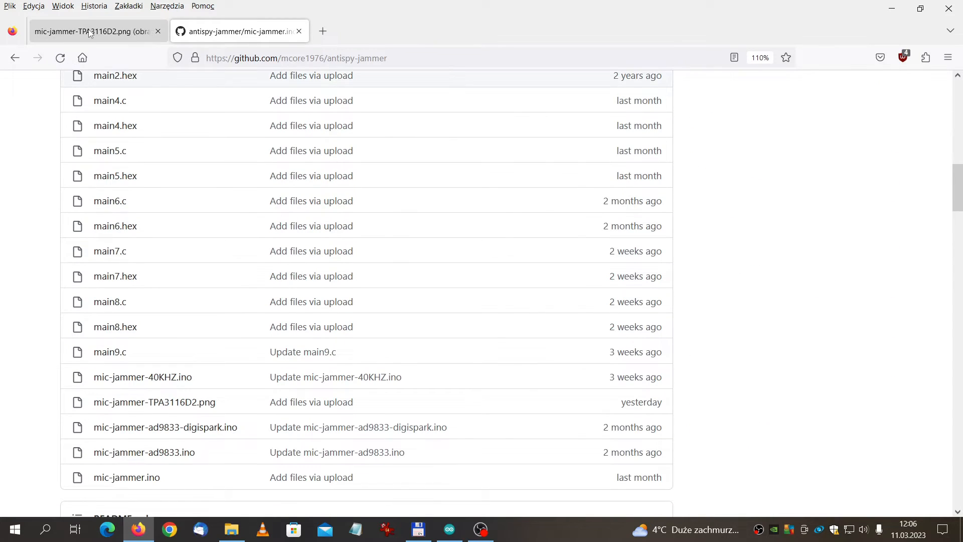
left_click(154, 401)
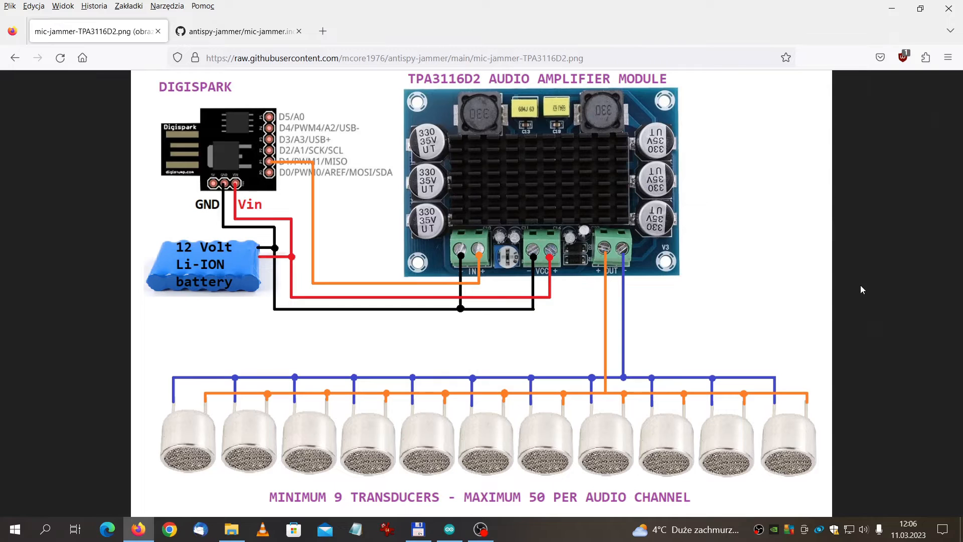
mouse_move(241, 228)
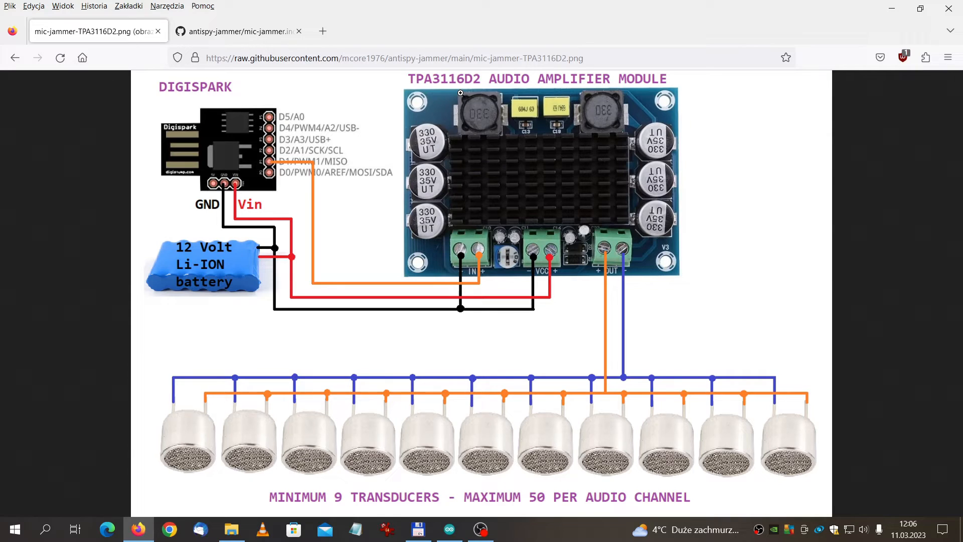
mouse_move(851, 394)
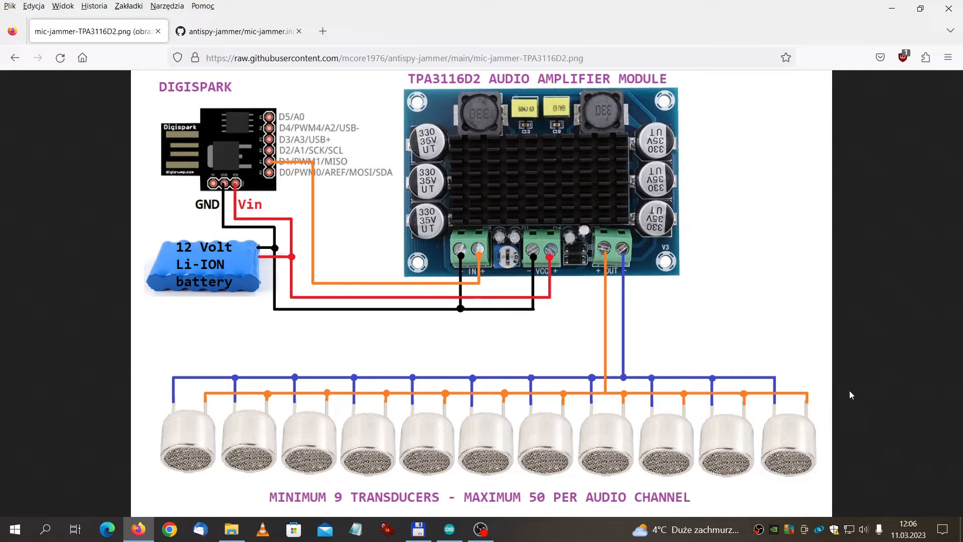
mouse_move(136, 443)
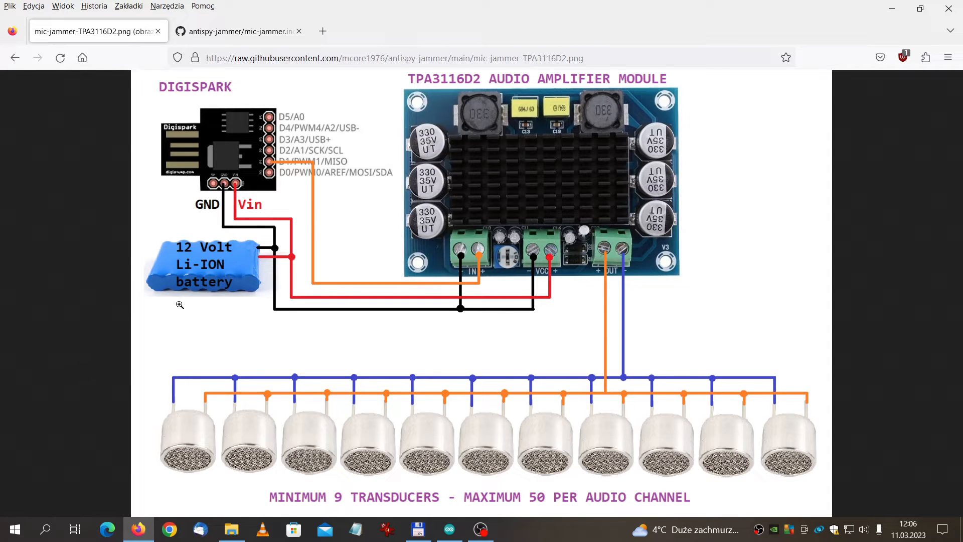
mouse_move(178, 426)
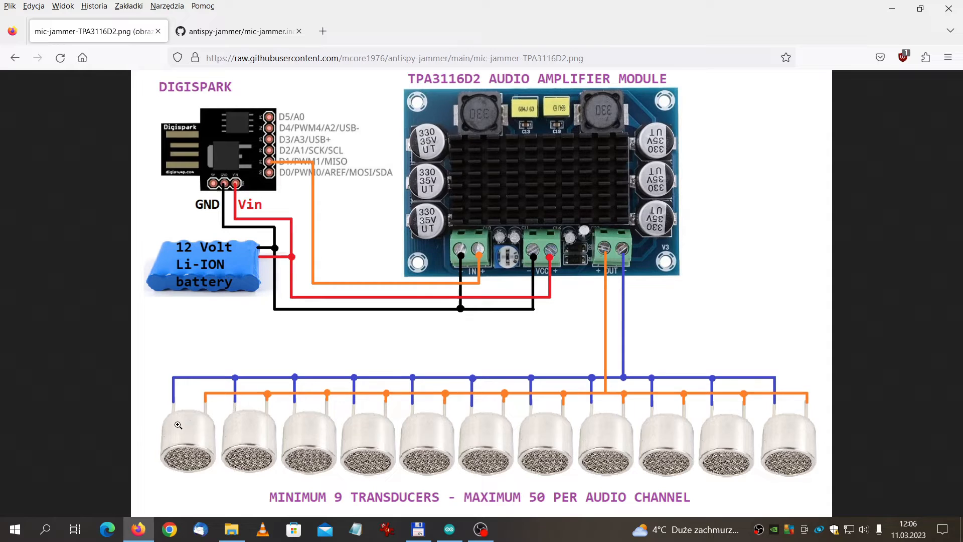
mouse_move(433, 398)
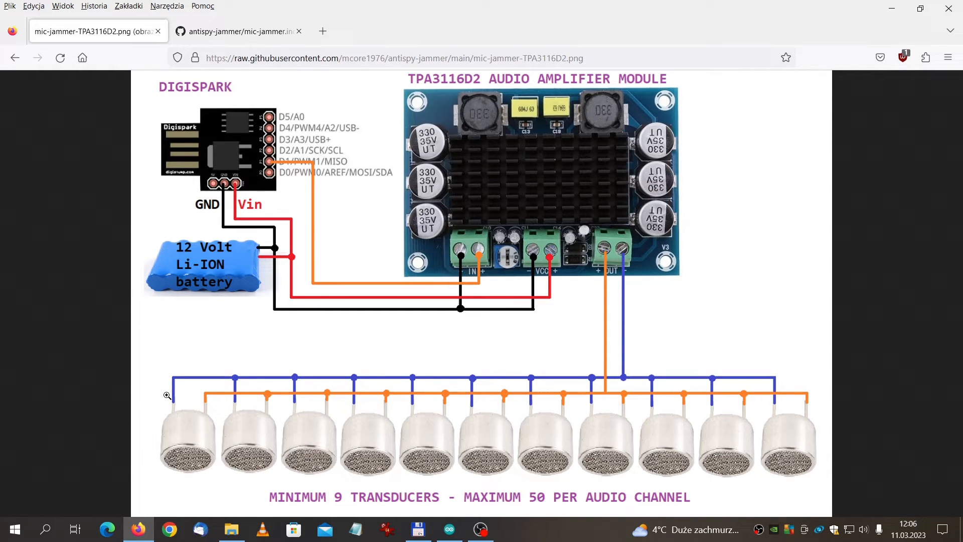
mouse_move(113, 288)
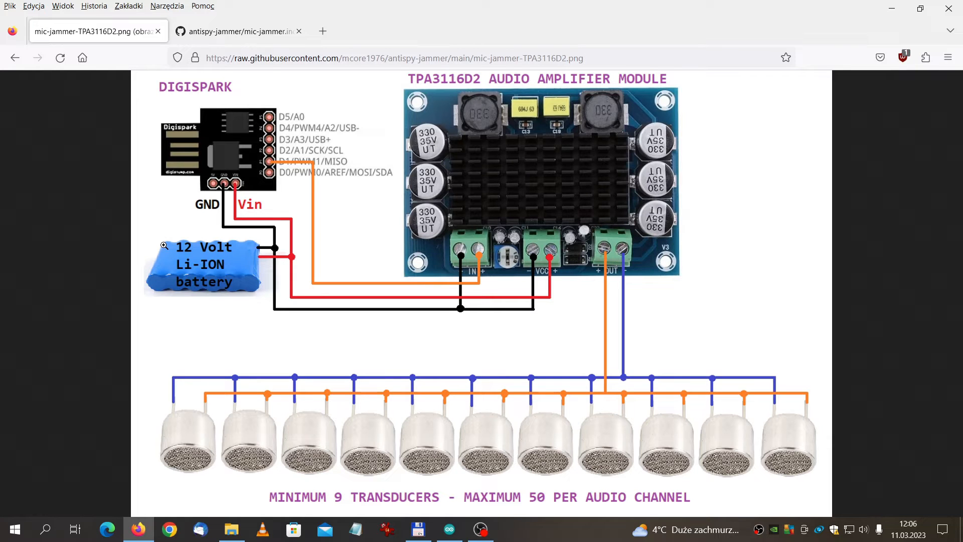
mouse_move(495, 95)
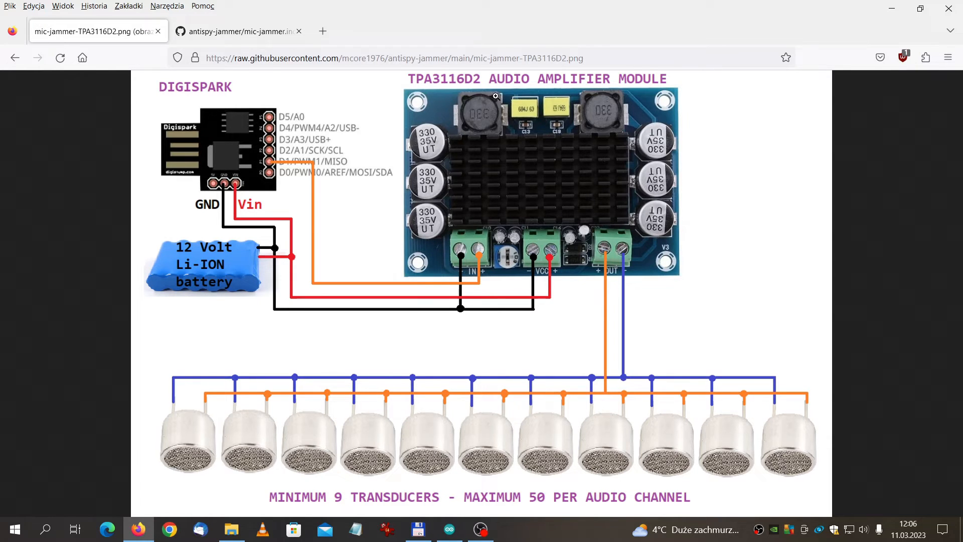
mouse_move(652, 240)
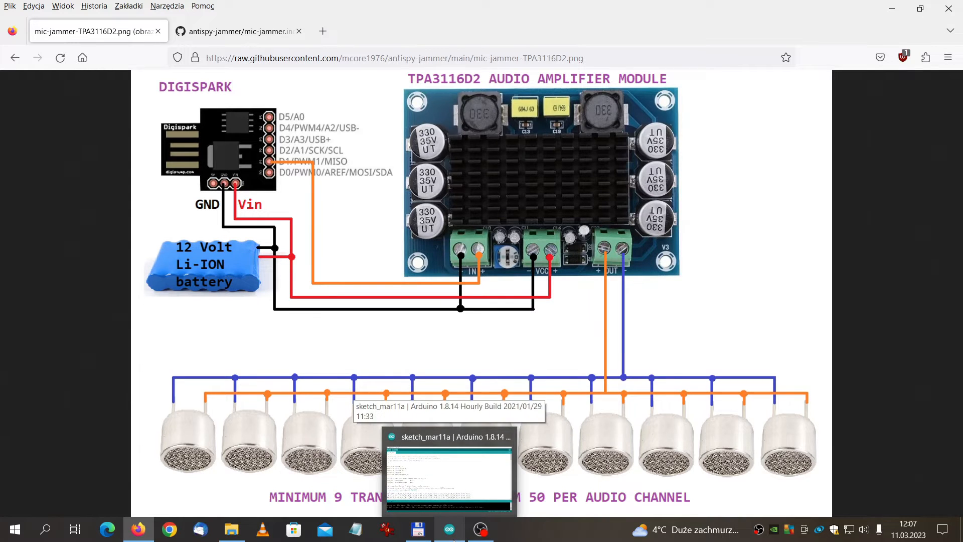
View the mic-jammer-40KHZ.ino sketch source on GitHub, then return to the antispy-jammer file list.
left_click(139, 528)
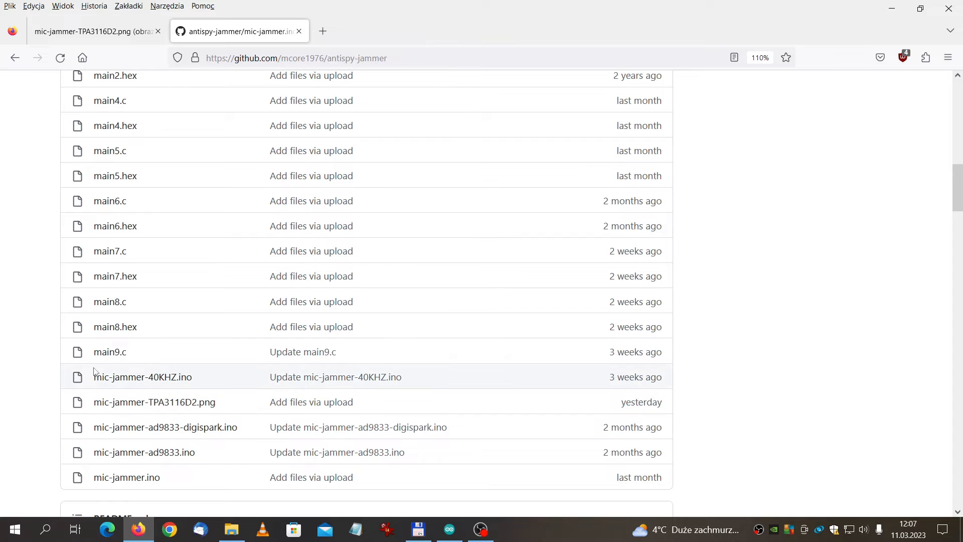
mouse_move(141, 376)
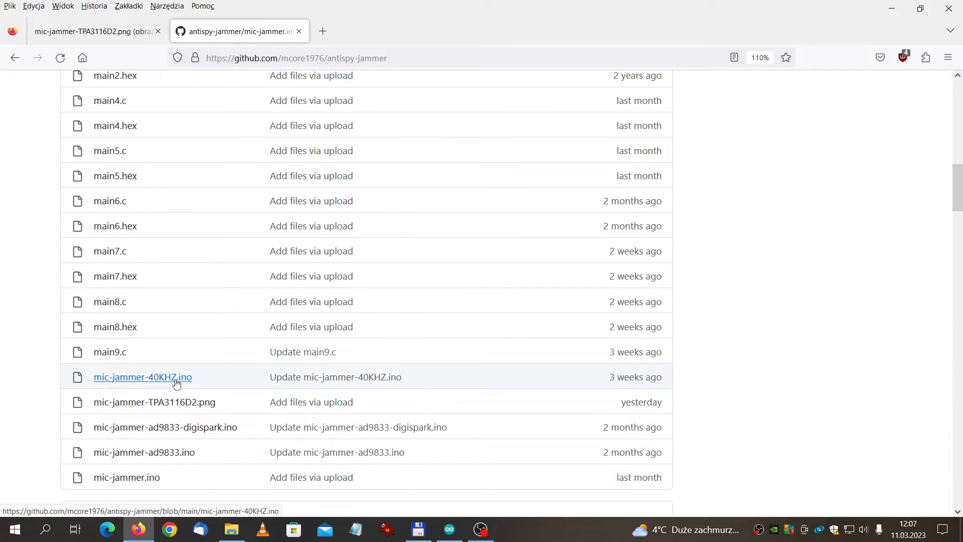
left_click(142, 376)
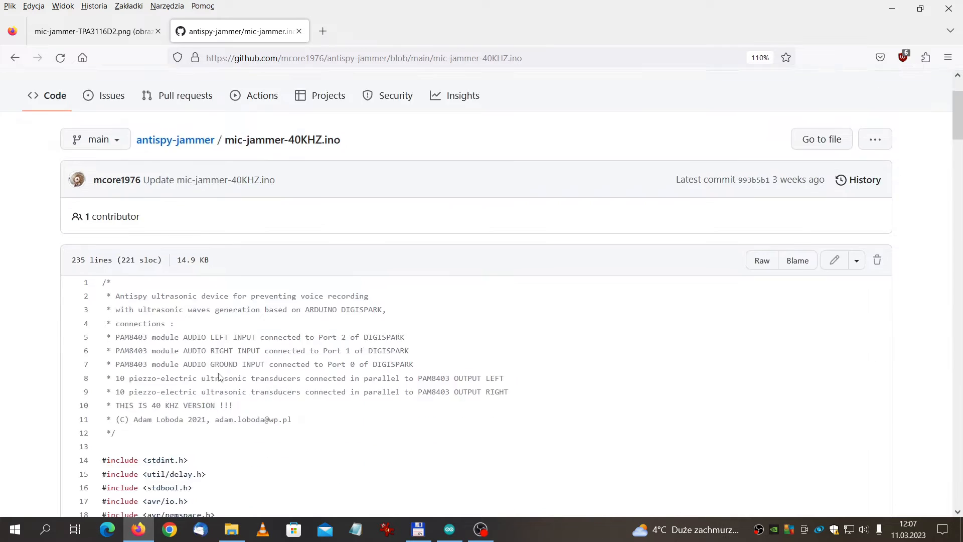
scroll("down", 3)
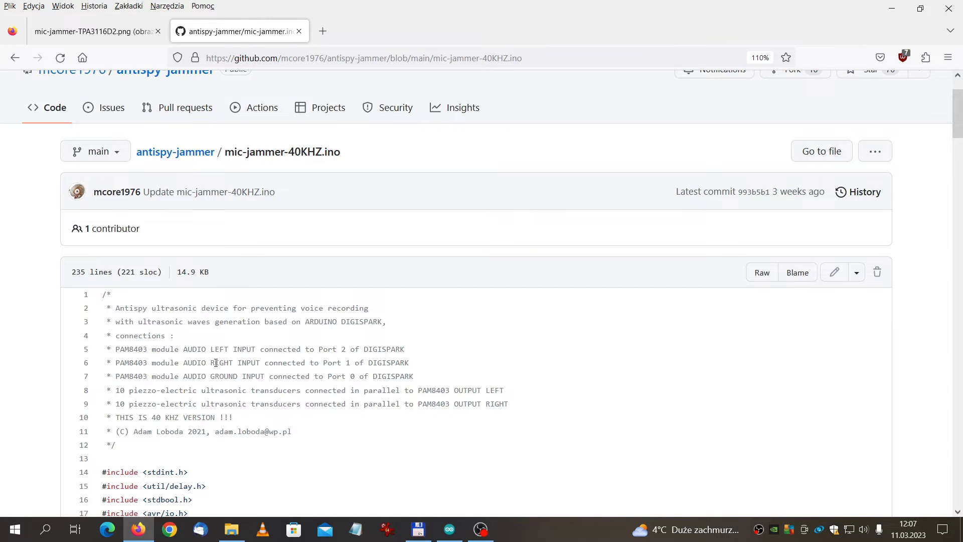
left_click(15, 58)
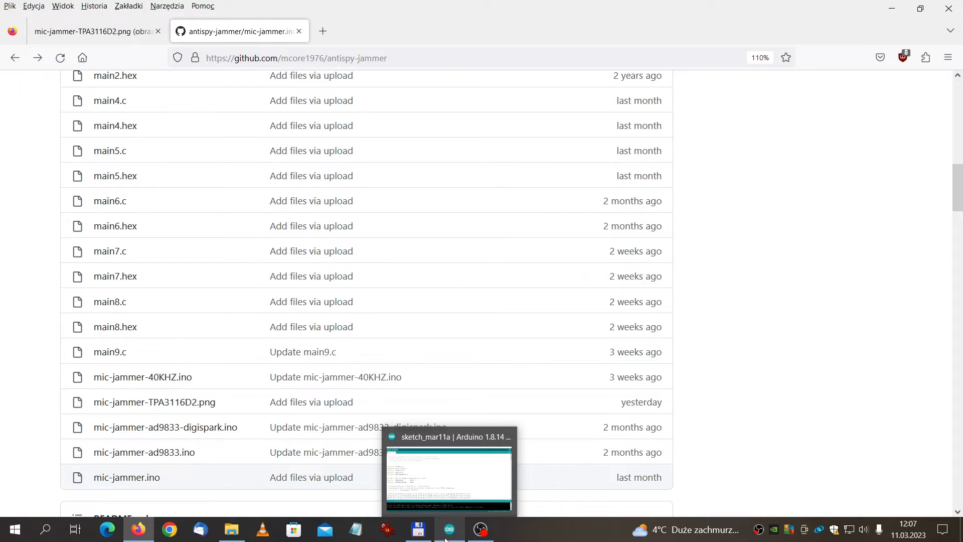
left_click(448, 528)
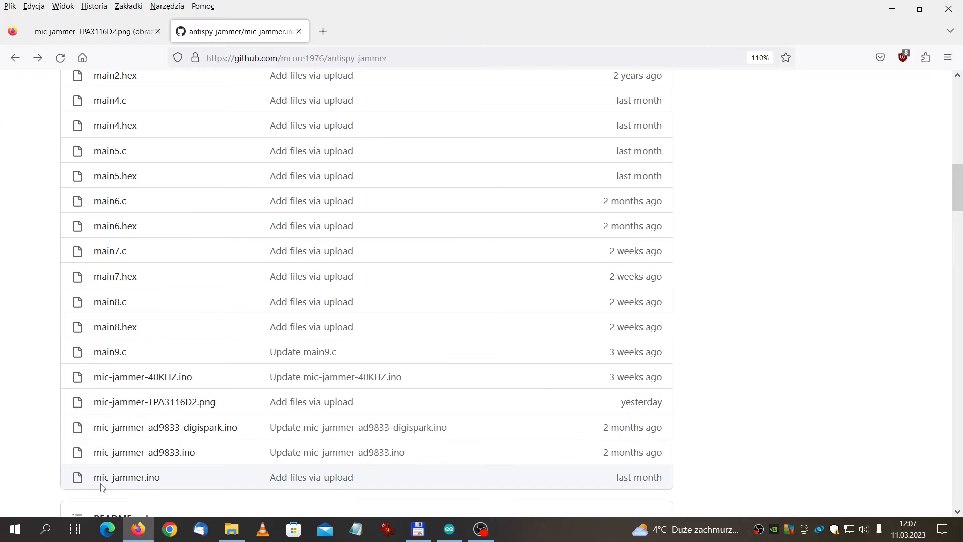
mouse_move(126, 478)
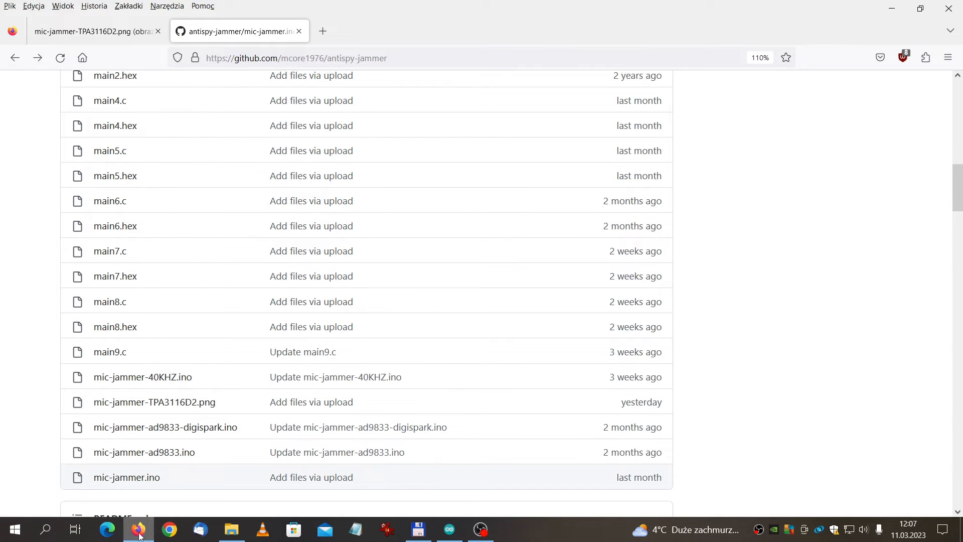
Bring the sketch_mar11a jammer code forward and scroll from the randomized table to loop()'s pulse code.
left_click(447, 528)
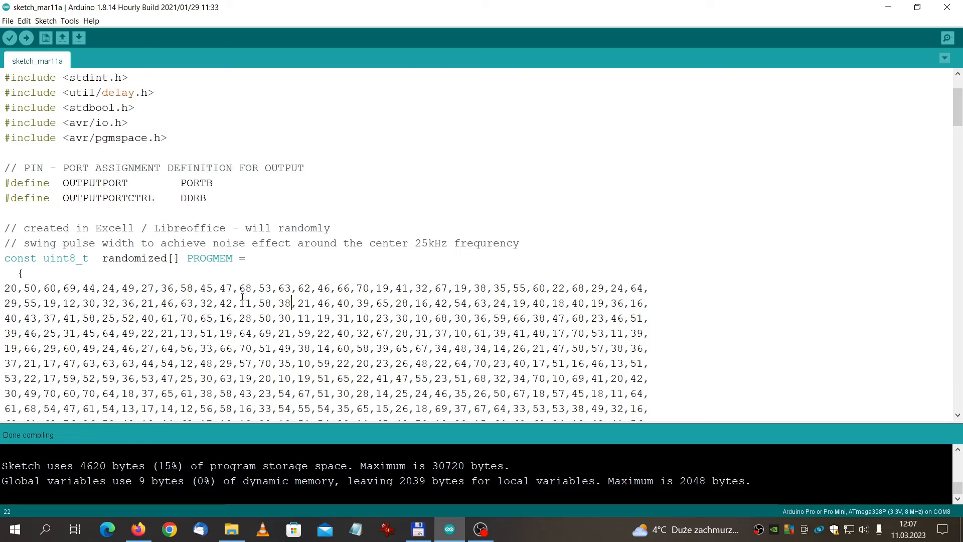
scroll("down", 3)
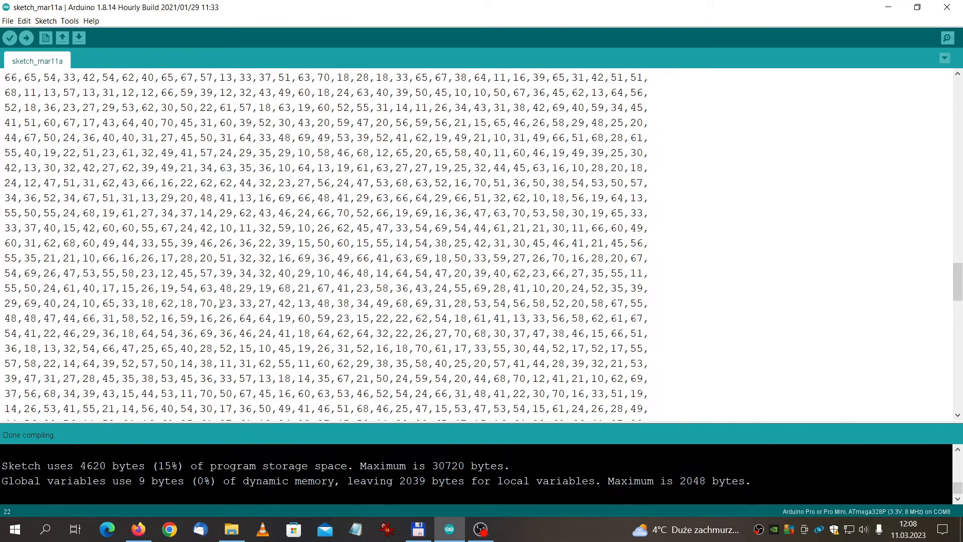
scroll("down", 3)
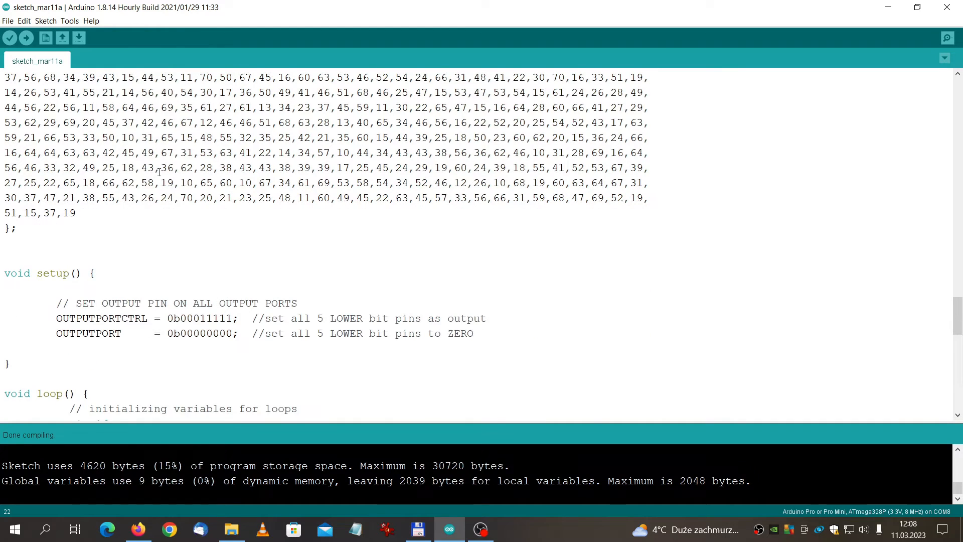
scroll("down", 3)
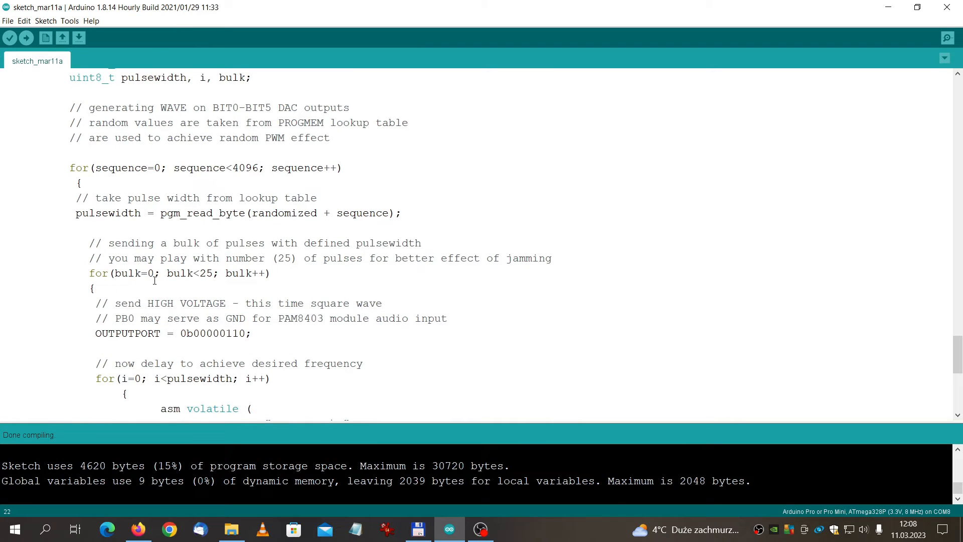
Scan from the sketch header through the randomized[] table down to setup() and the start of loop().
double_click(192, 273)
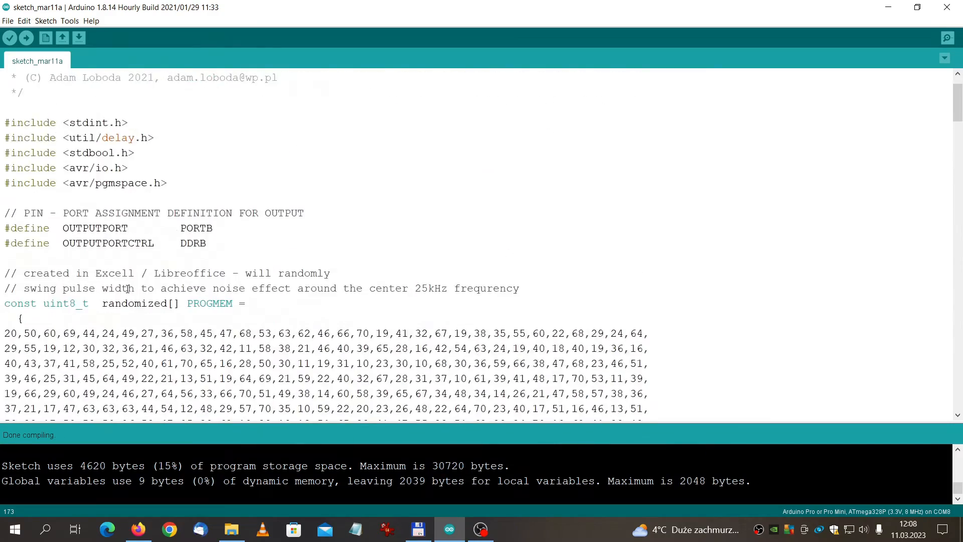
scroll("down", 3)
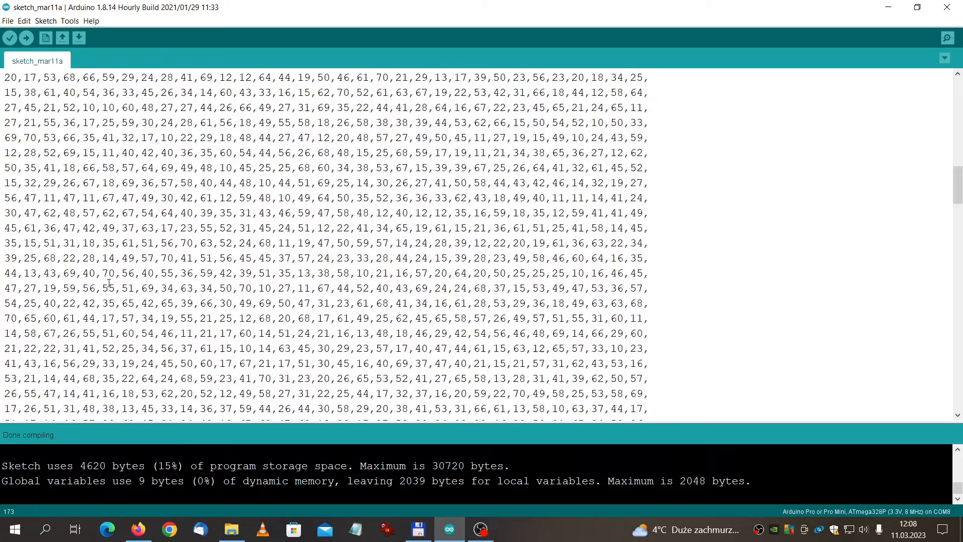
scroll("down", 3)
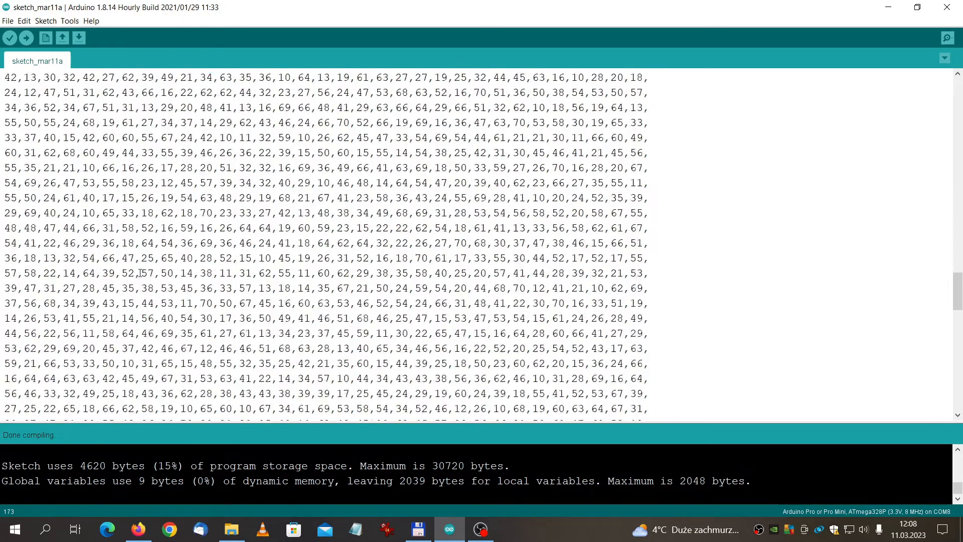
scroll("down", 3)
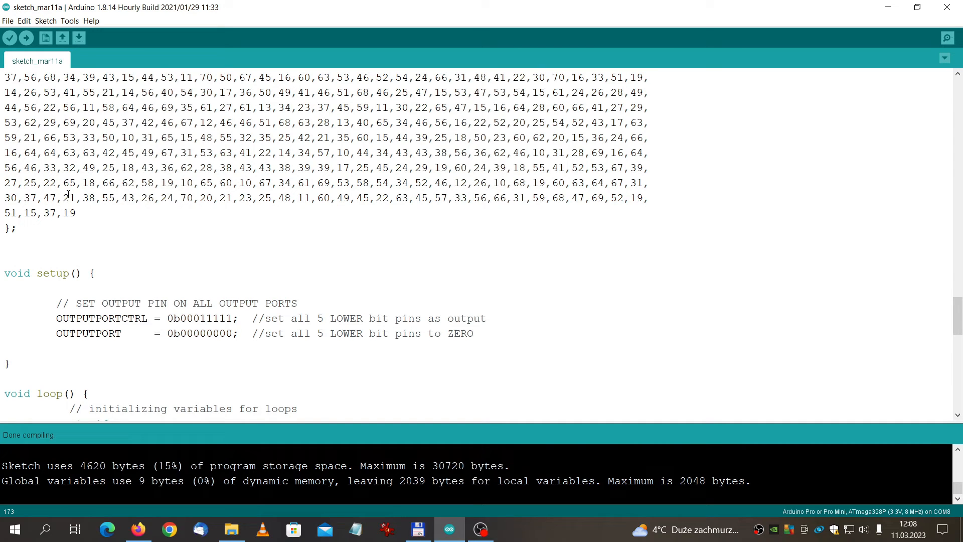
mouse_move(289, 261)
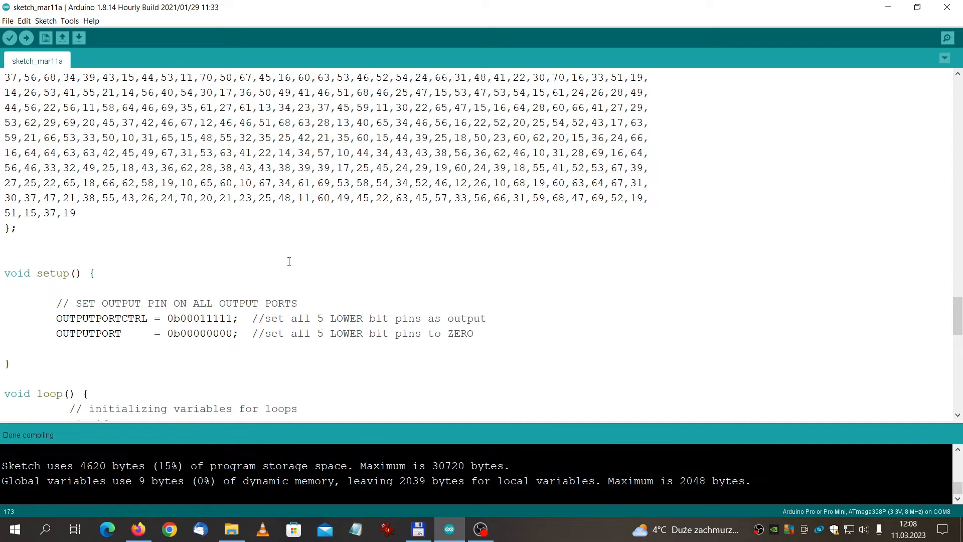
scroll("down", 3)
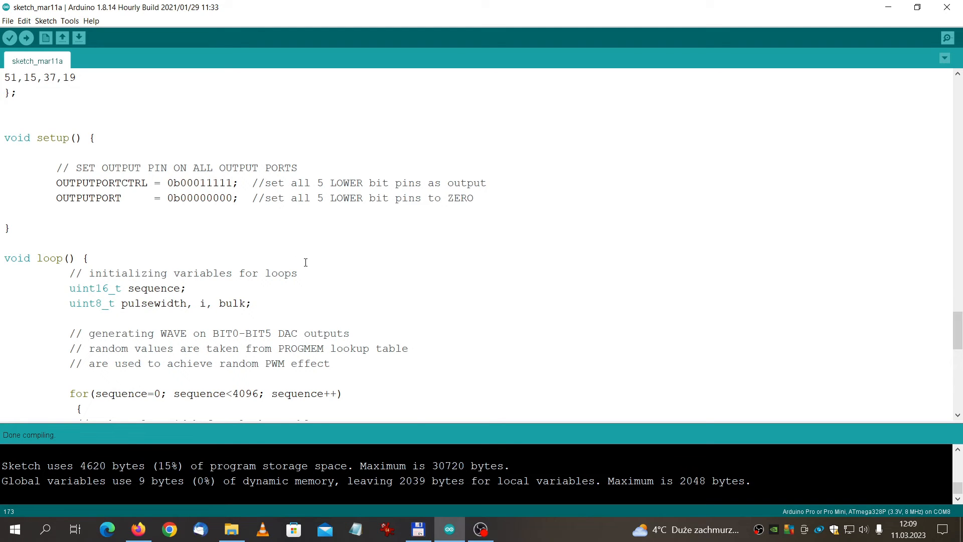
Review the bulk<25 pulse count and 85 pulse-width loops, then return into the randomized[] PROGMEM table.
scroll("down", 3)
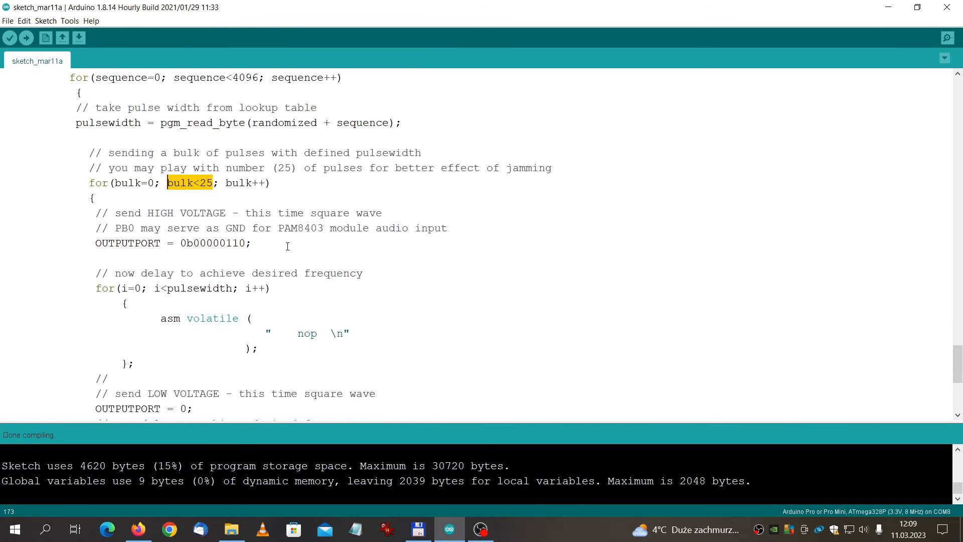
scroll("down", 3)
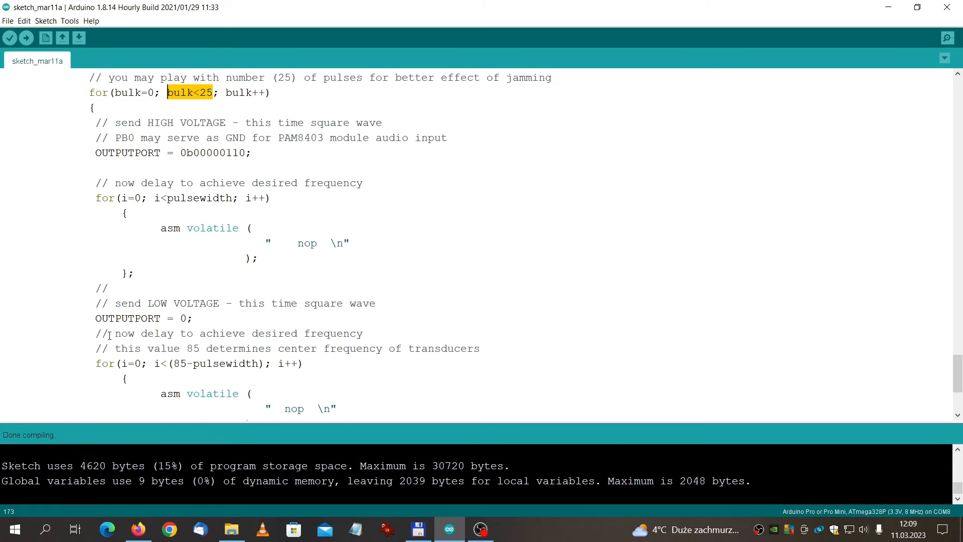
mouse_move(172, 363)
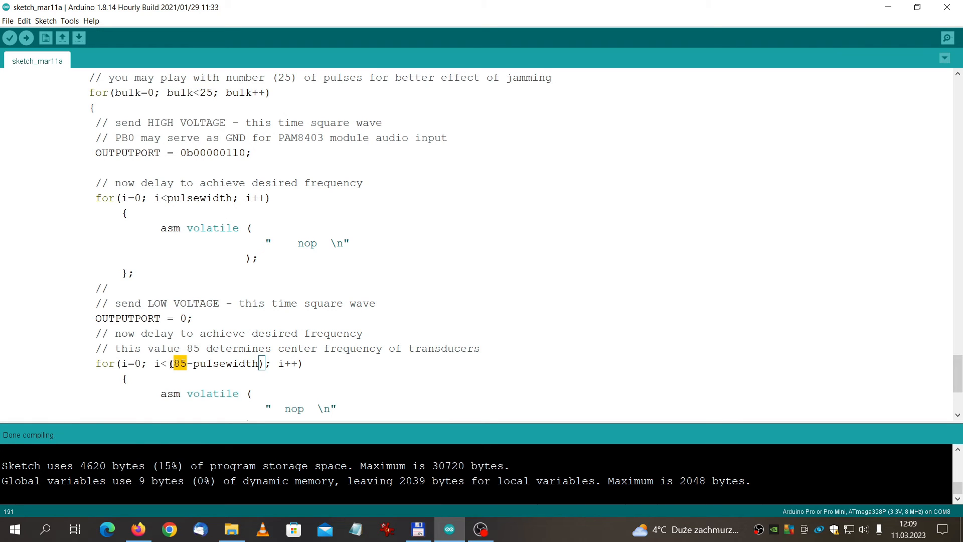
scroll("down", 3)
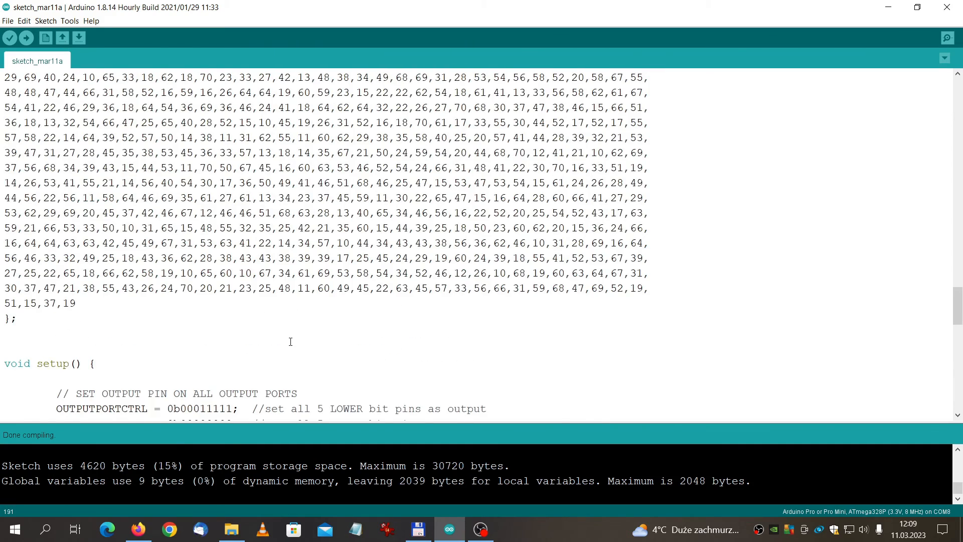
scroll("down", 3)
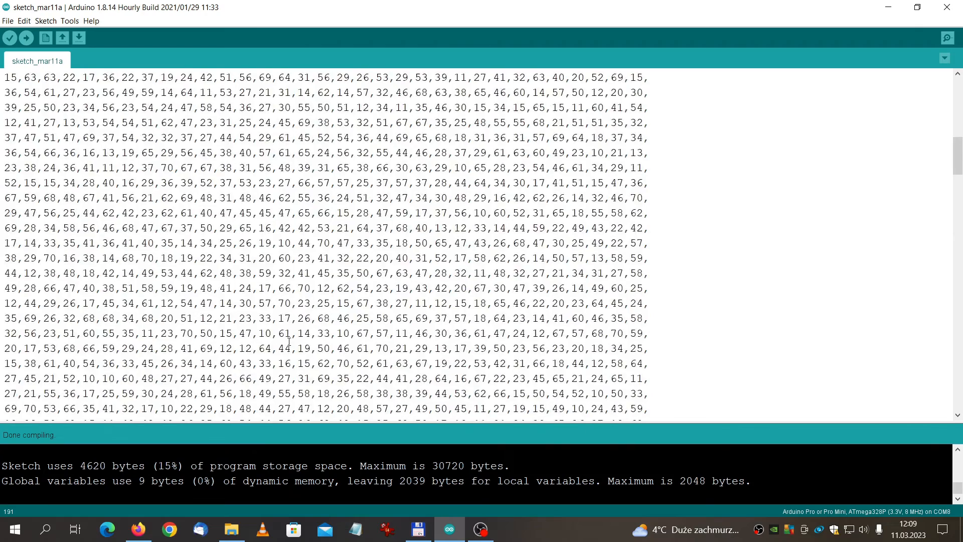